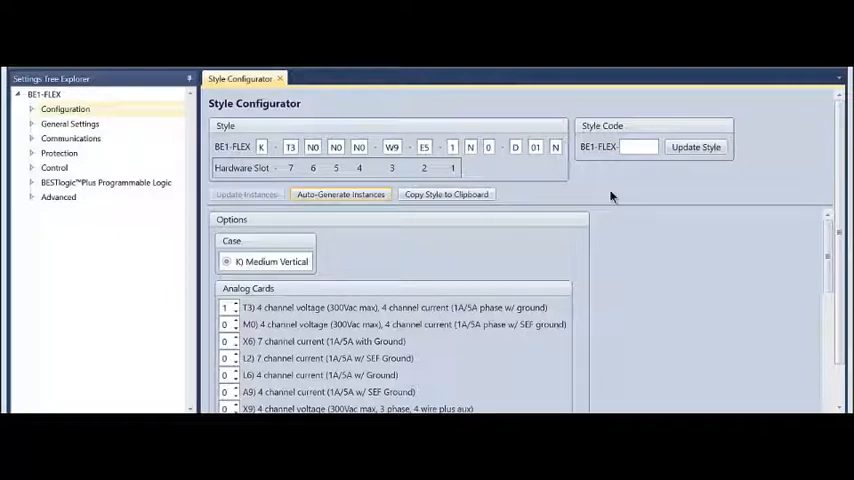
mouse_move(410, 330)
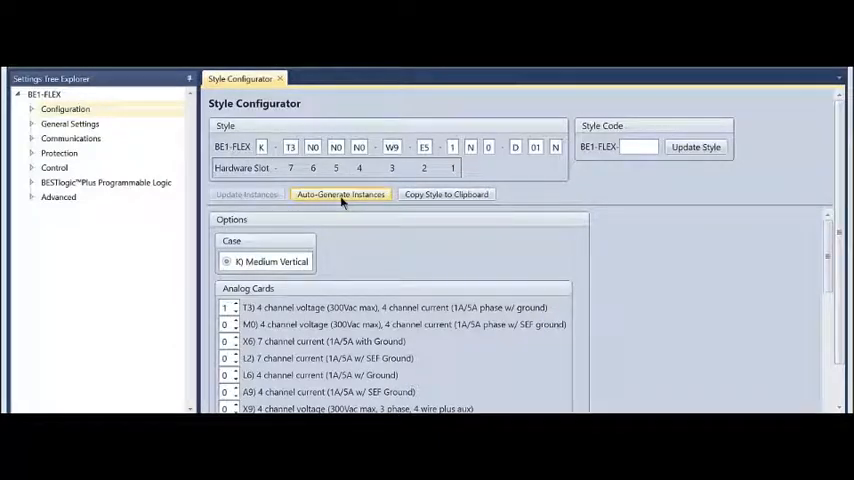
Step: Create settings instances for the installed hardware cards, acknowledging they already exist
left_click(340, 194)
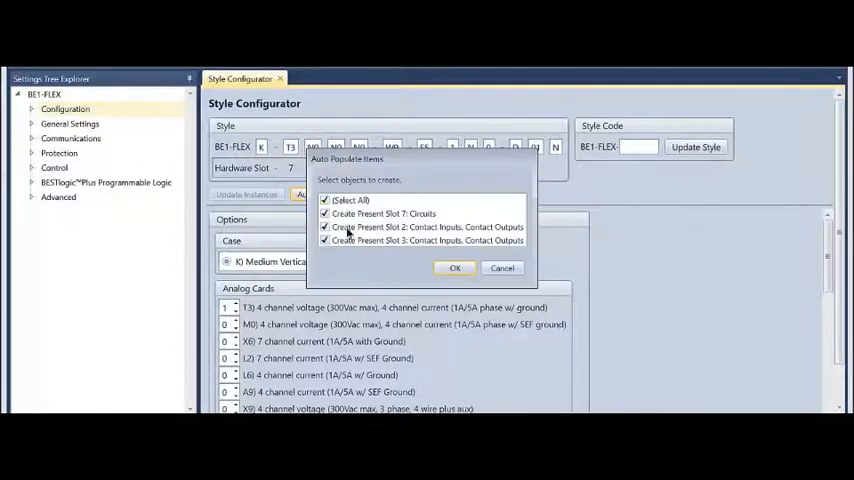
mouse_move(390, 232)
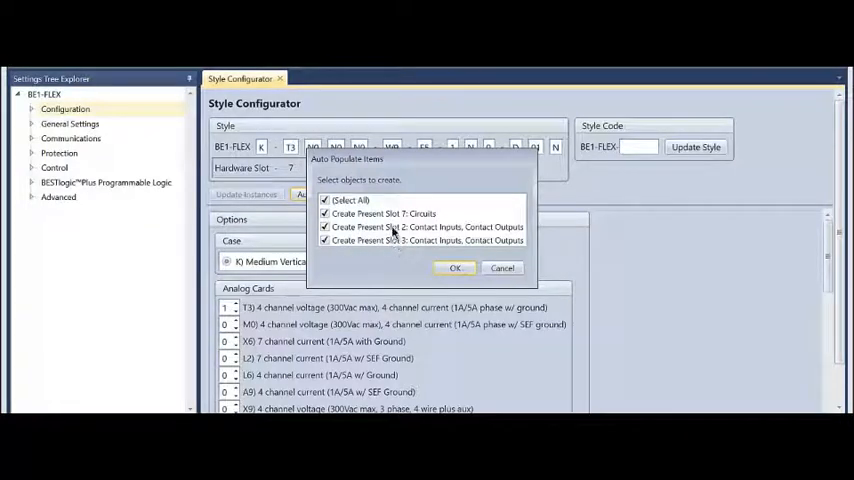
left_click(456, 268)
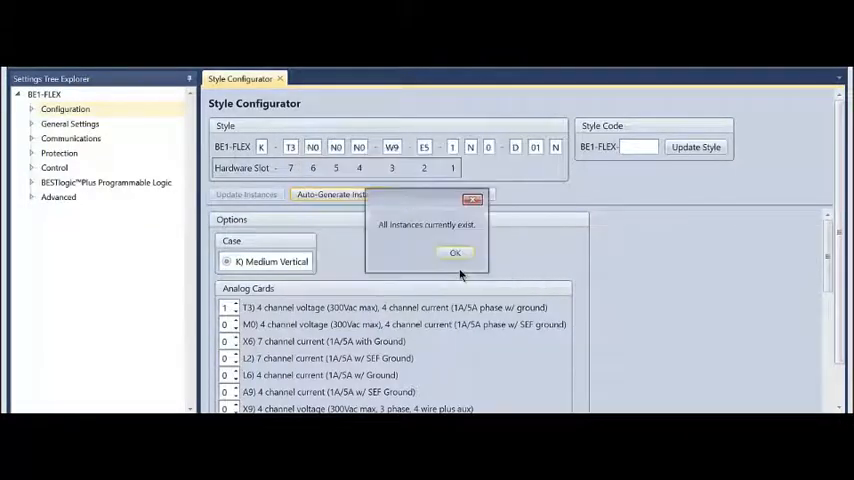
left_click(454, 252)
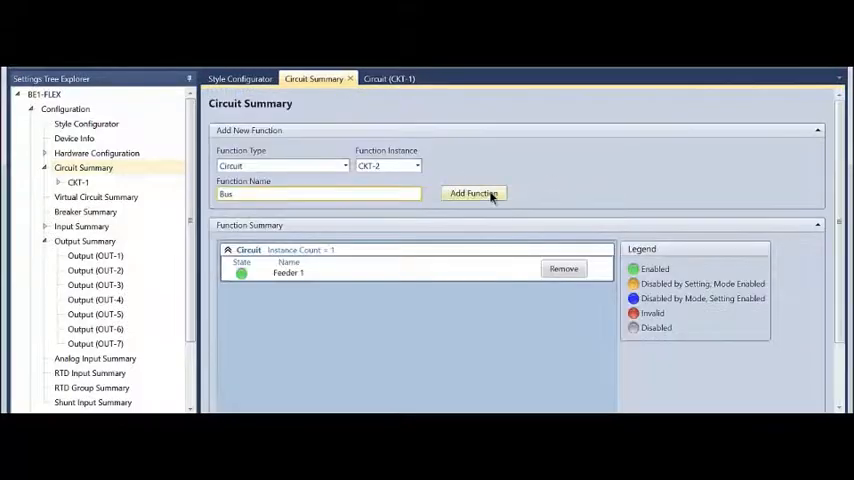
Step: Add circuit CKT-2 'Bus' with phase voltage from hardware slot 7, input Vx
left_click(472, 192)
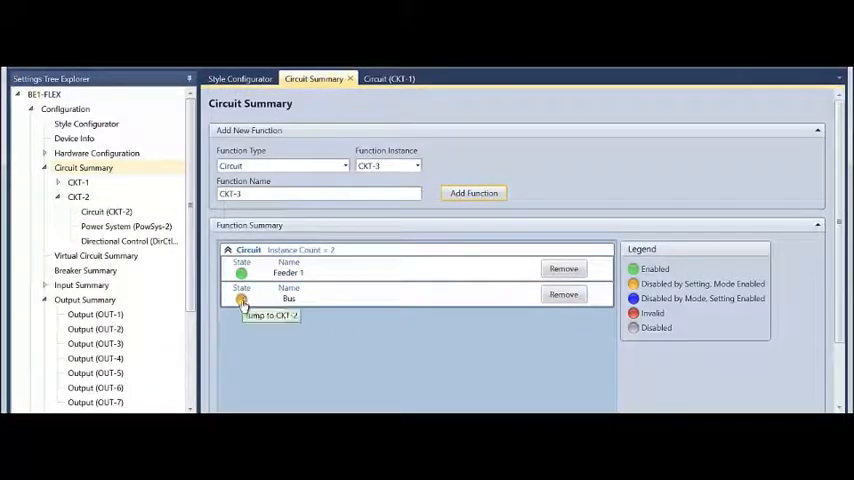
left_click(270, 316)
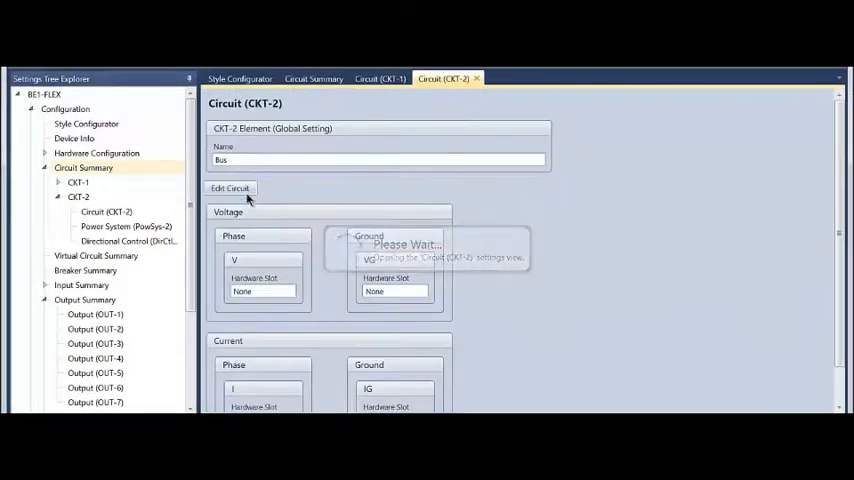
left_click(230, 188)
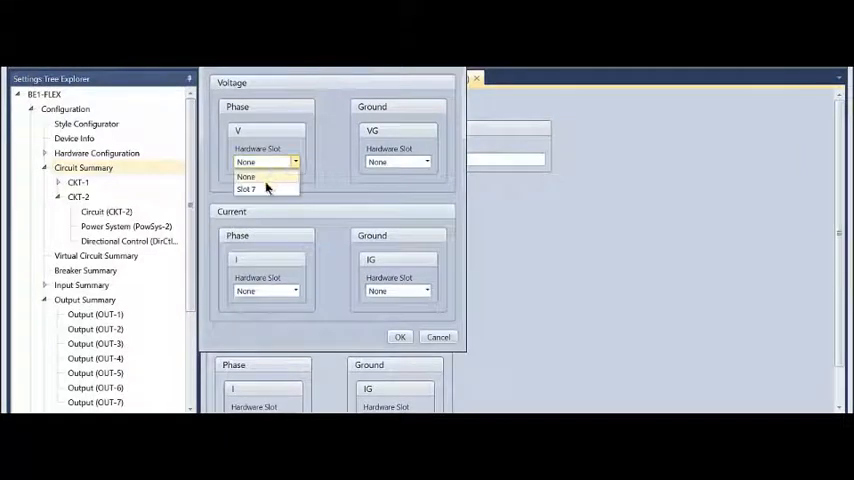
left_click(248, 188)
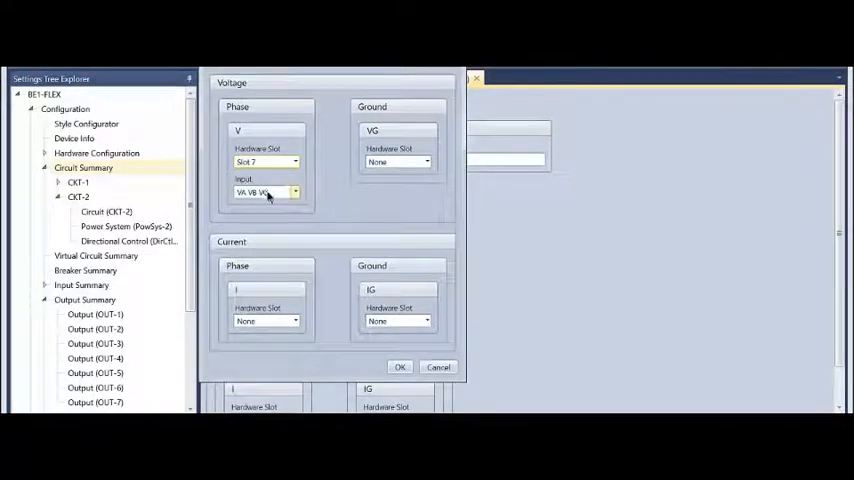
left_click(294, 192)
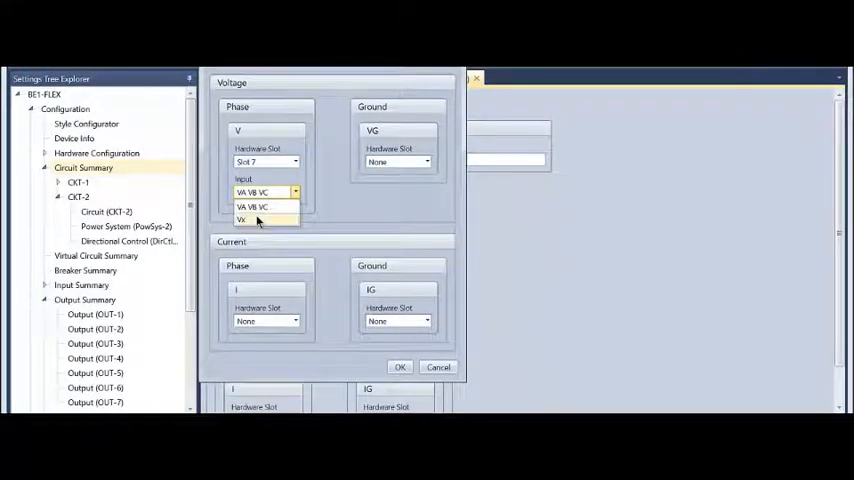
left_click(242, 220)
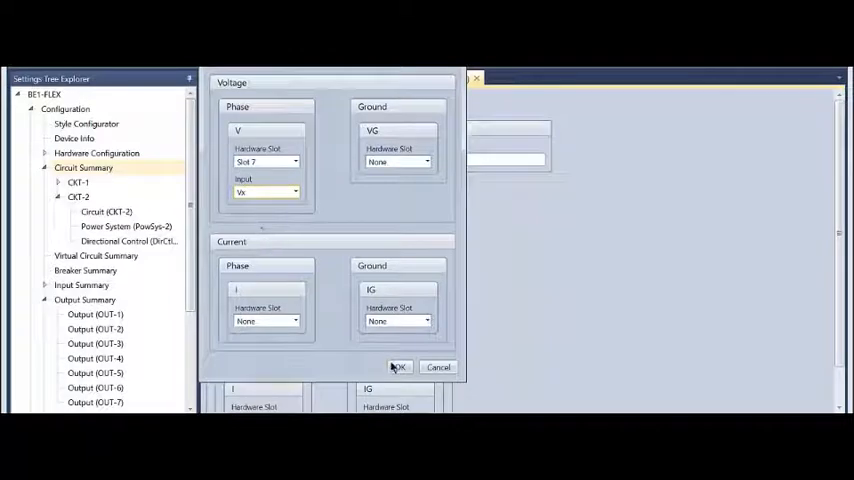
left_click(398, 368)
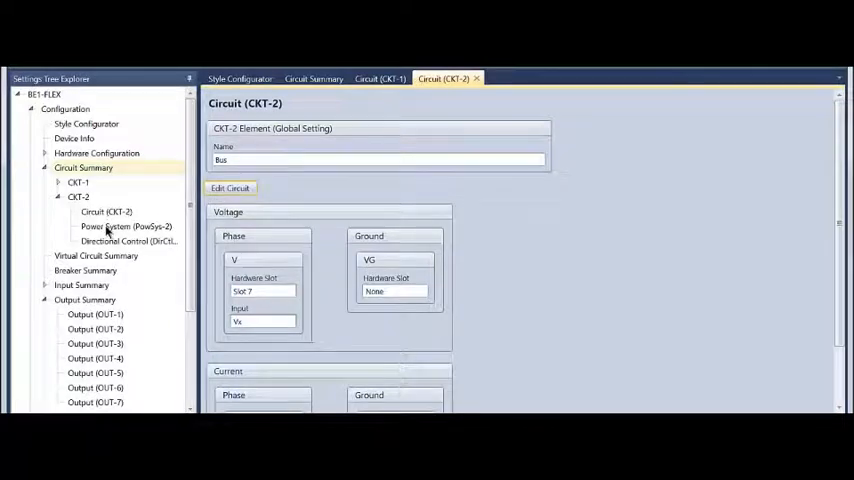
Step: Set the Bus power system (PowSys-2) VT connection to BC
left_click(126, 226)
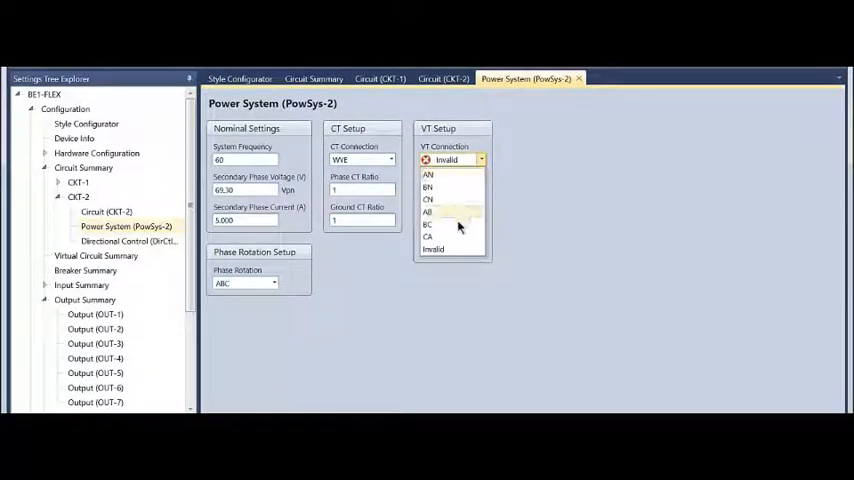
left_click(428, 224)
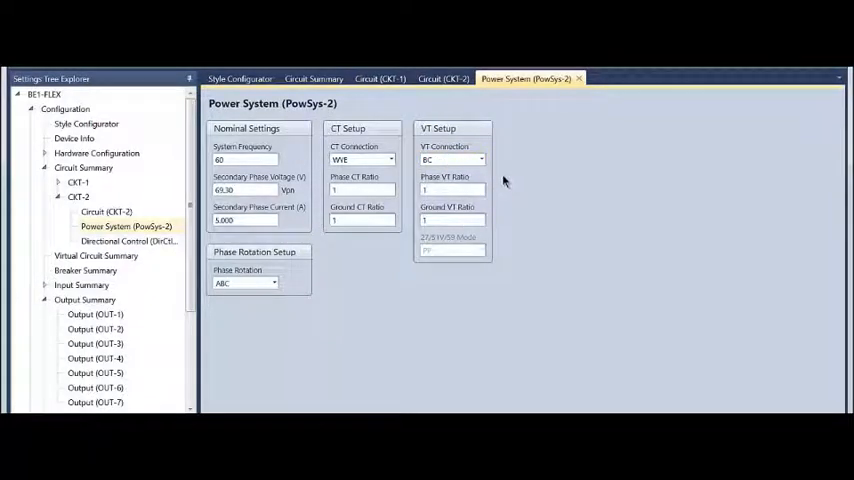
mouse_move(460, 176)
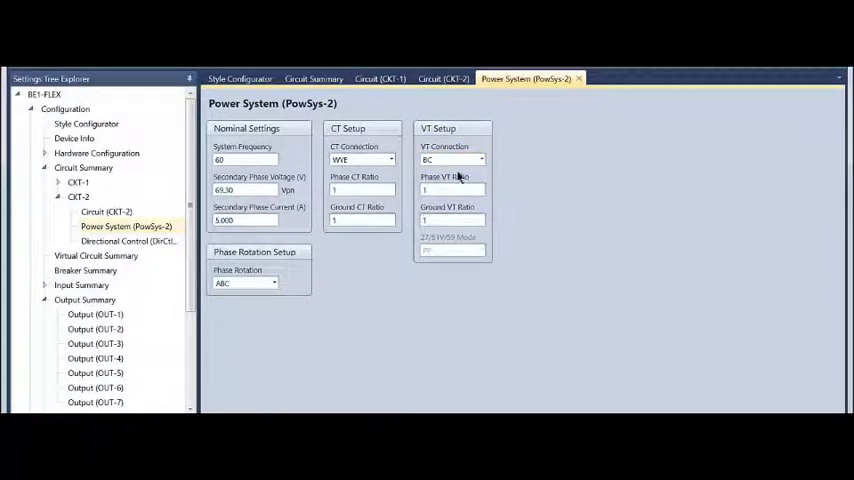
mouse_move(156, 216)
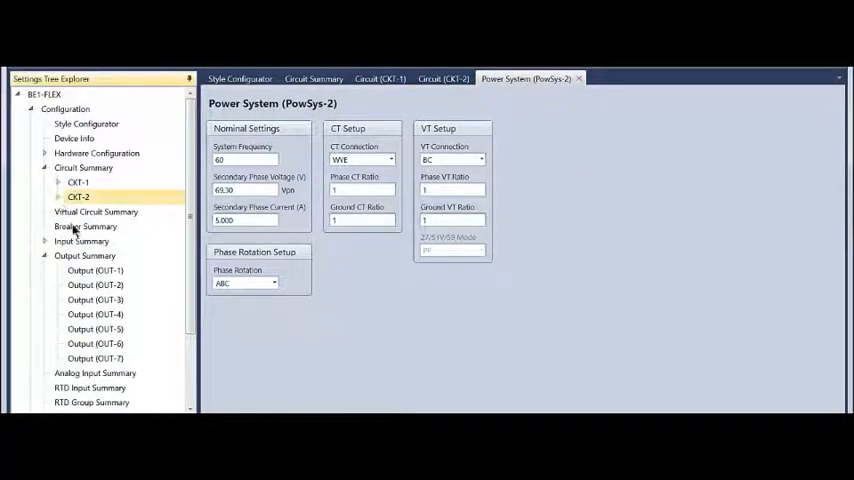
Step: Add breaker function BRK-1 named Feeder Breaker from the breaker summary
left_click(84, 226)
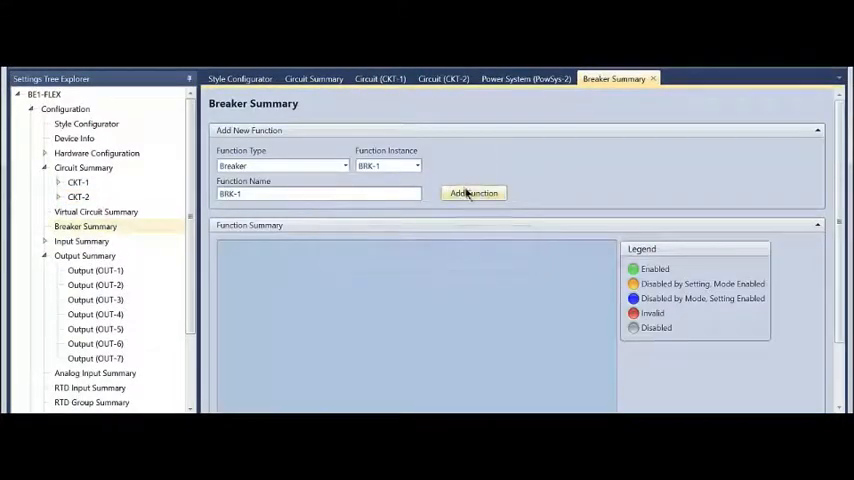
left_click(318, 192)
type("Feeder Breaker")
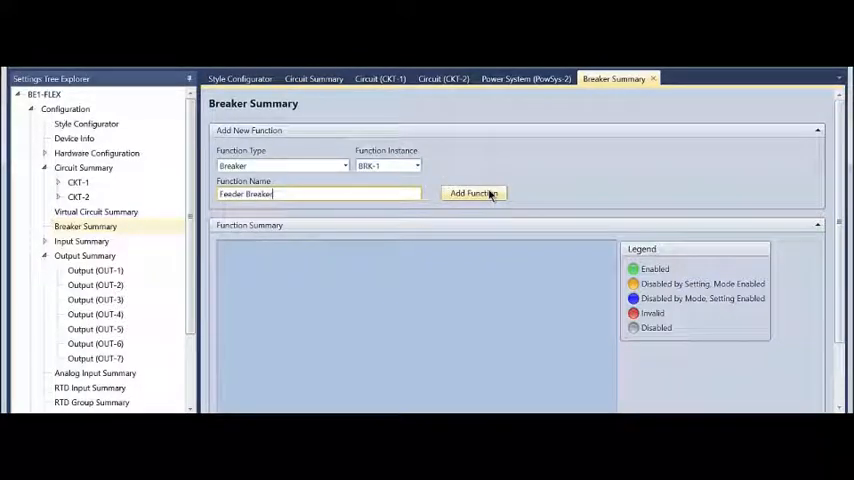
left_click(472, 192)
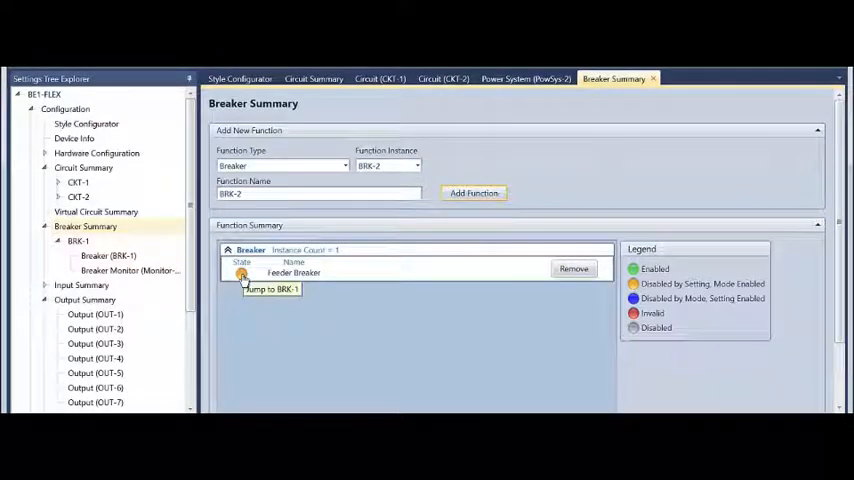
left_click(270, 288)
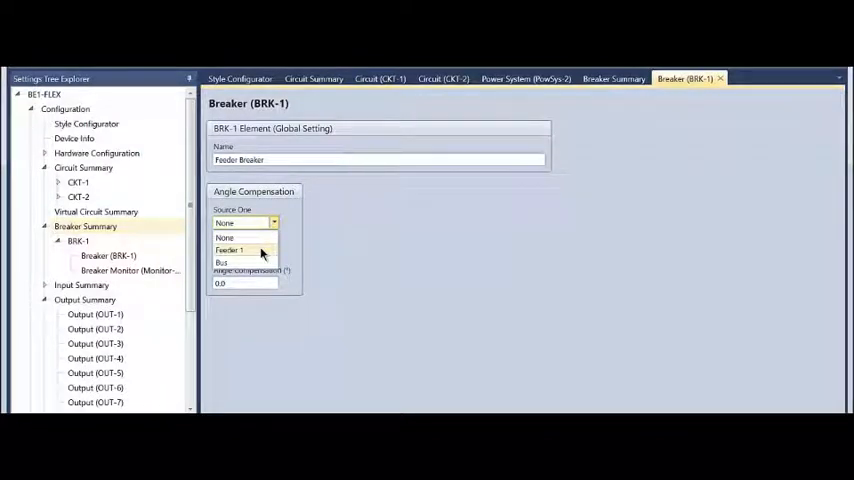
Step: Set the breaker's angle compensation Source One to Feeder 1 and Source Two to Bus
left_click(230, 250)
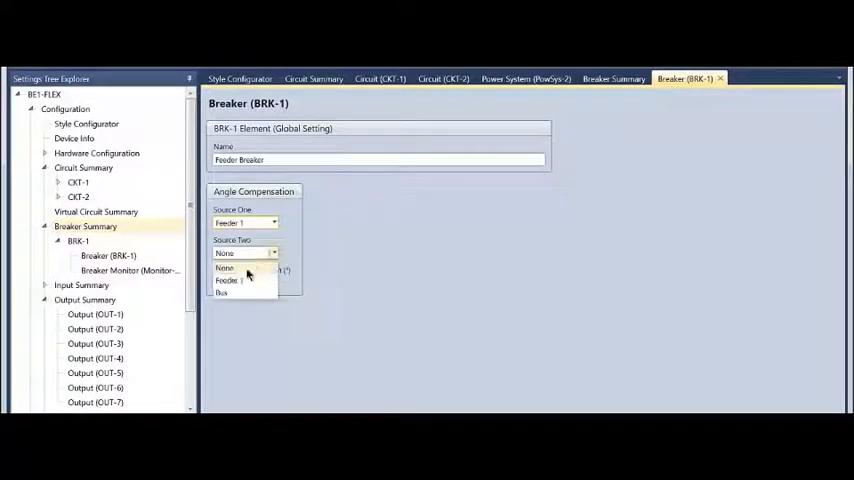
left_click(224, 292)
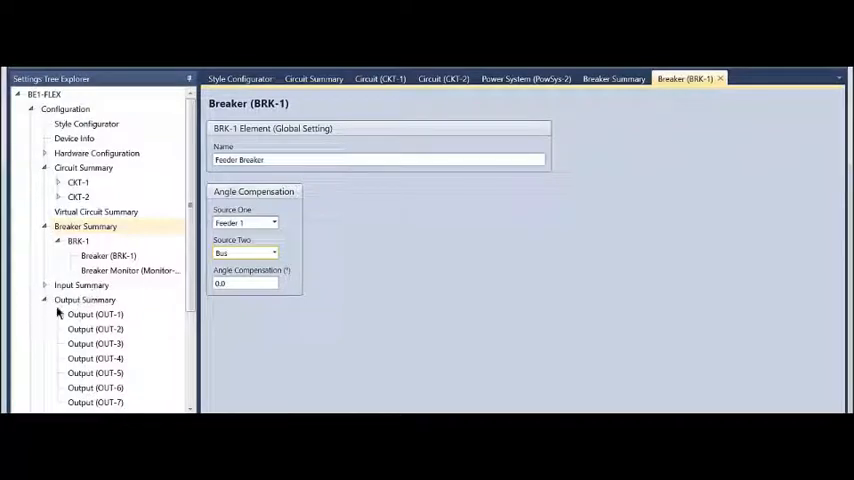
left_click(44, 284)
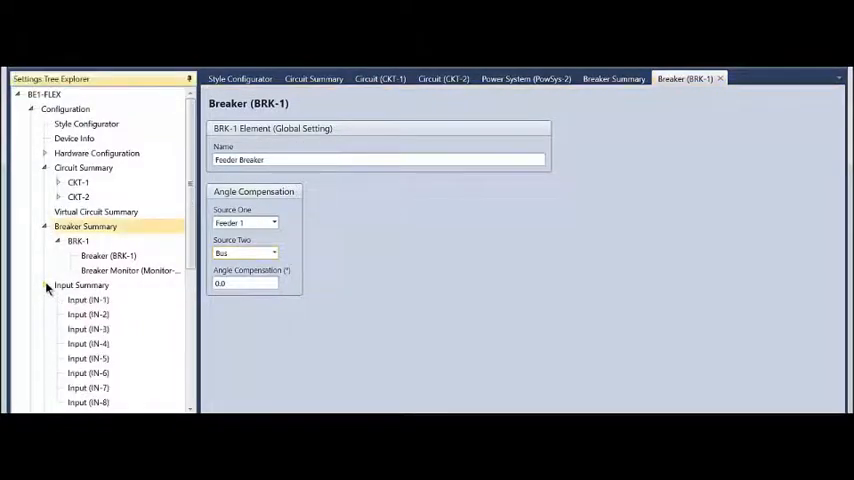
Step: Name input IN-1 as 52a
left_click(88, 300)
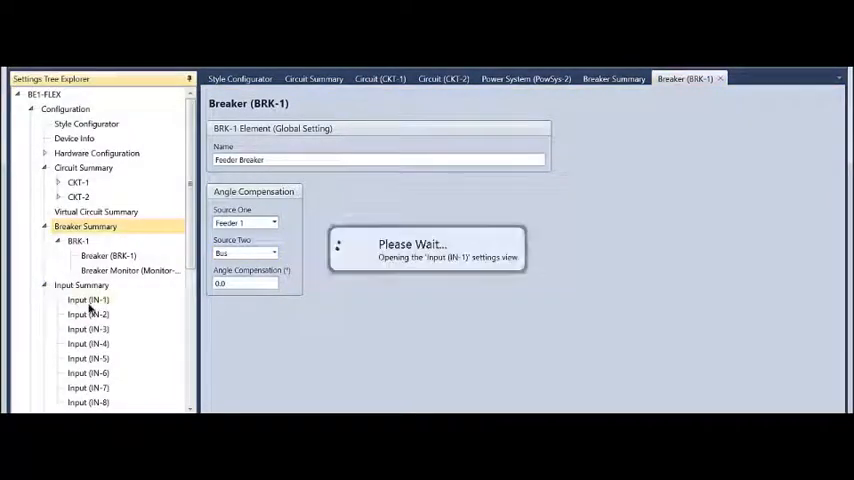
left_click(88, 300)
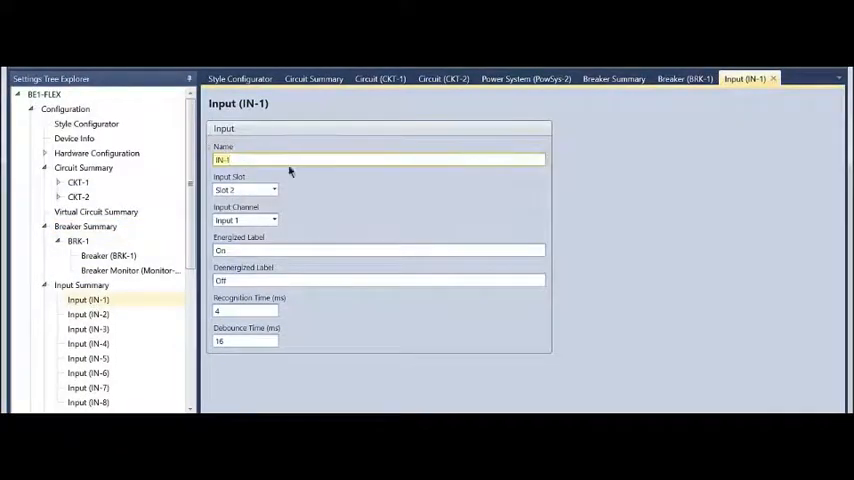
type("524")
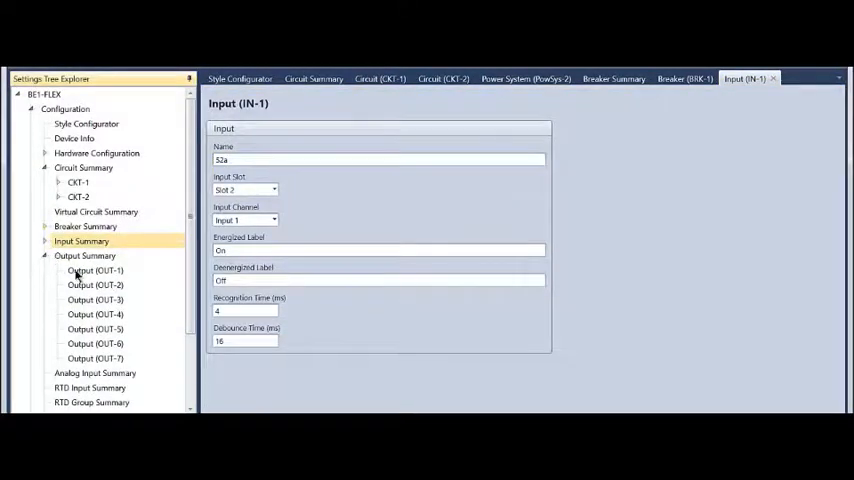
Step: Name output OUT-1 as Trip and OUT-2 as Sync OK
left_click(96, 270)
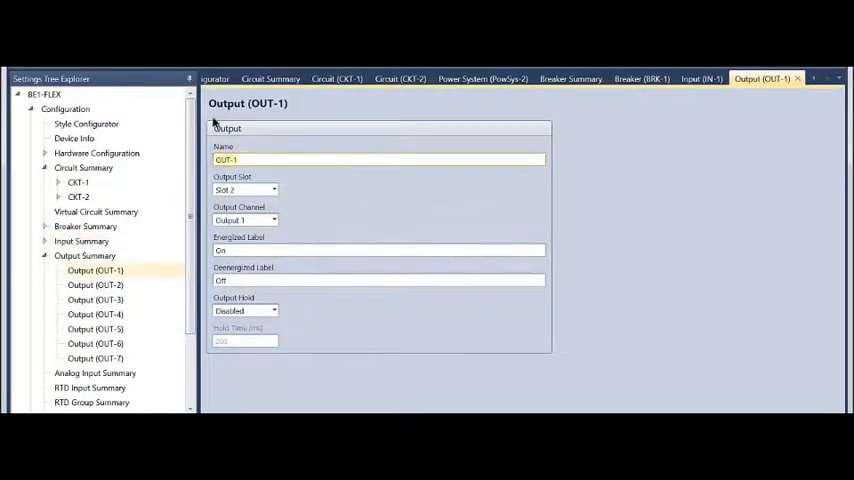
type("Trip")
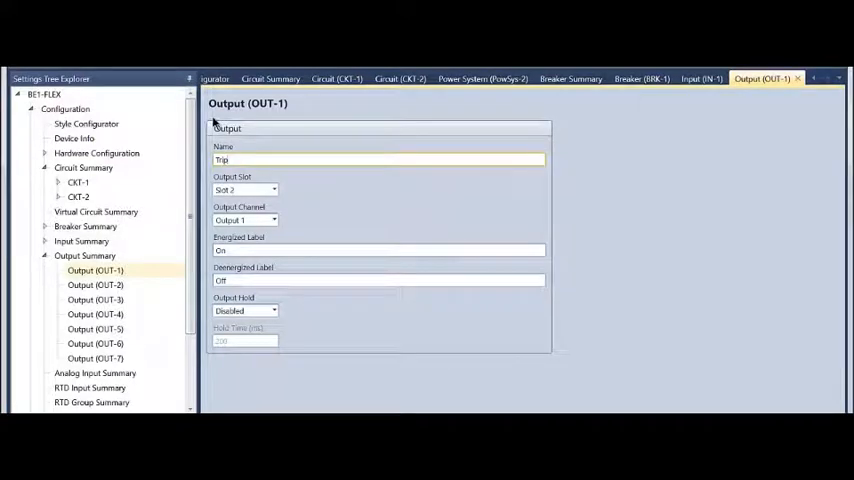
left_click(96, 284)
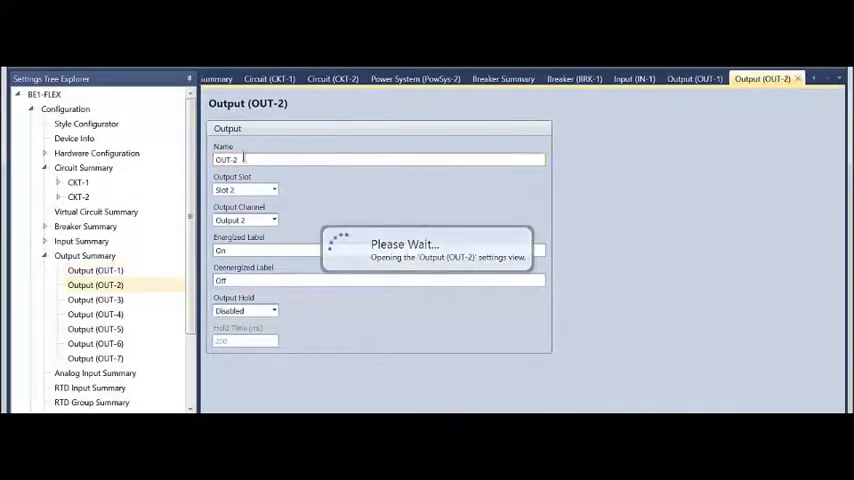
type("Sync OK")
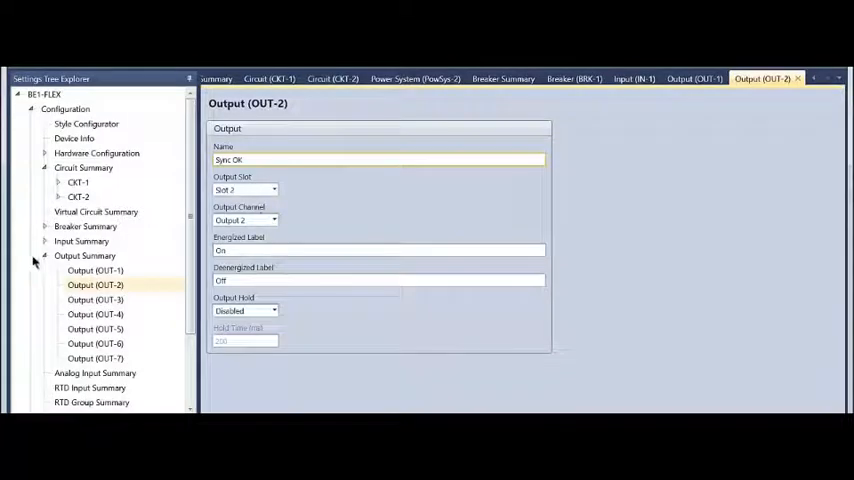
left_click(44, 256)
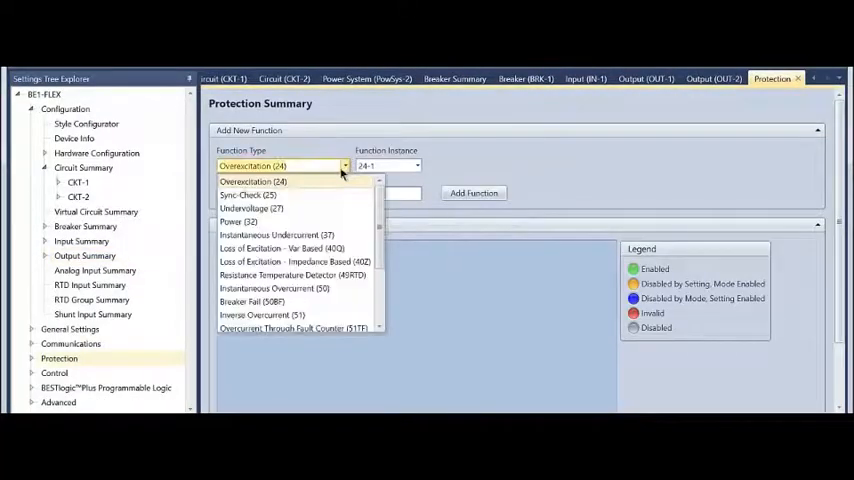
Step: Add Sync-Check element 25-1, enabled, sourced from Feeder Breaker with dead-circuit voltage monitor logic
left_click(248, 196)
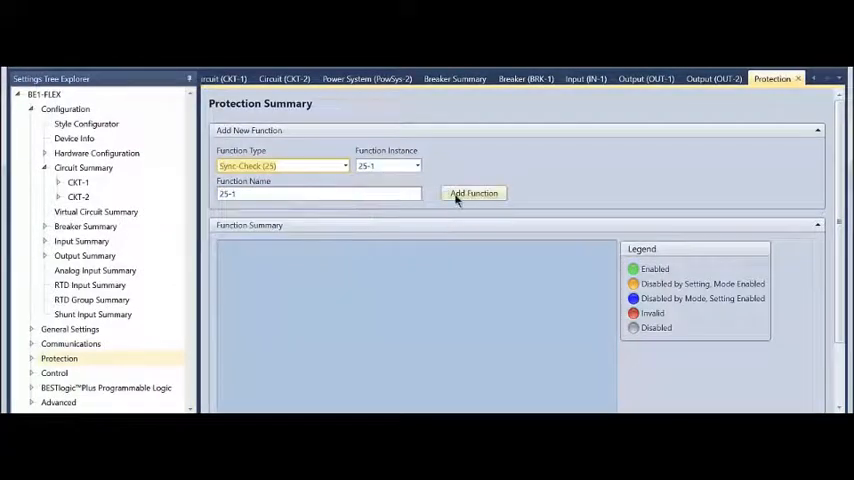
left_click(472, 192)
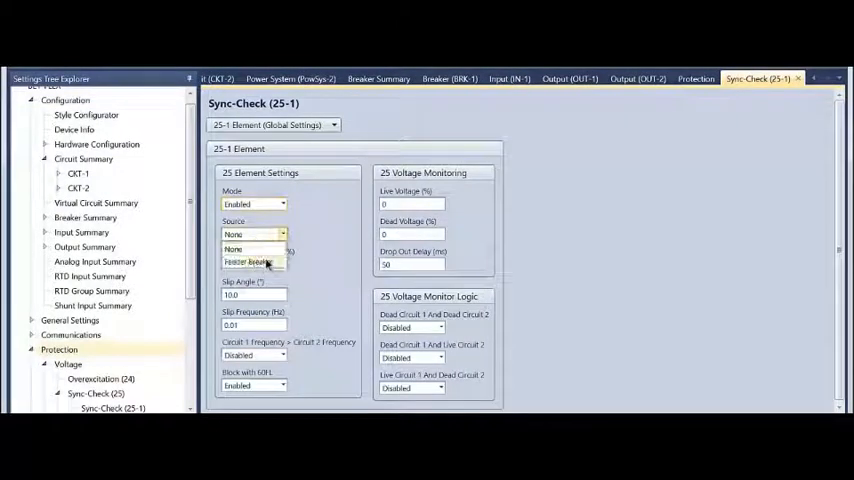
left_click(250, 262)
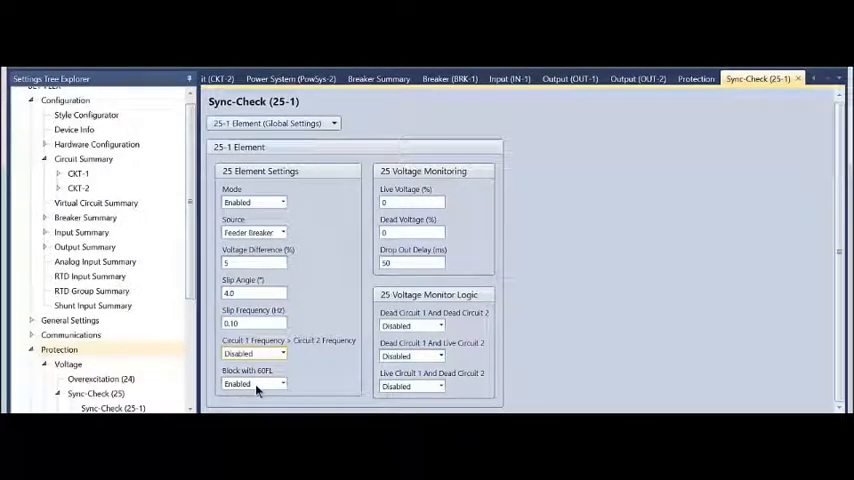
mouse_move(336, 192)
type("10")
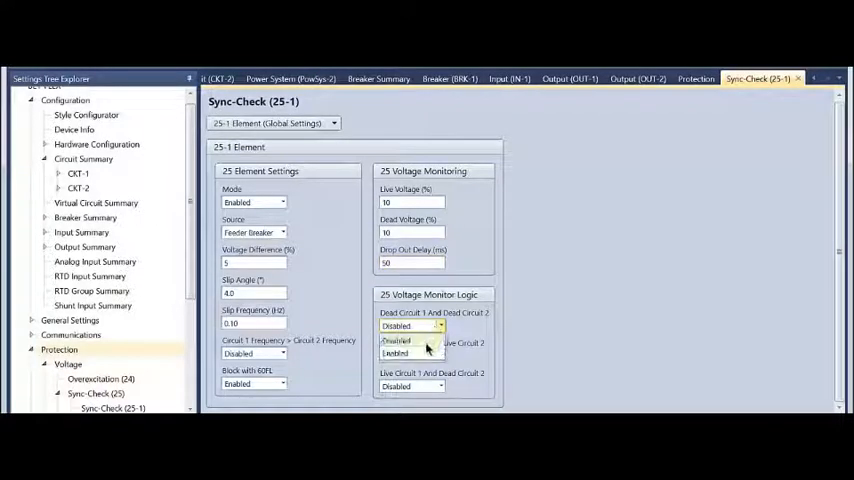
left_click(412, 340)
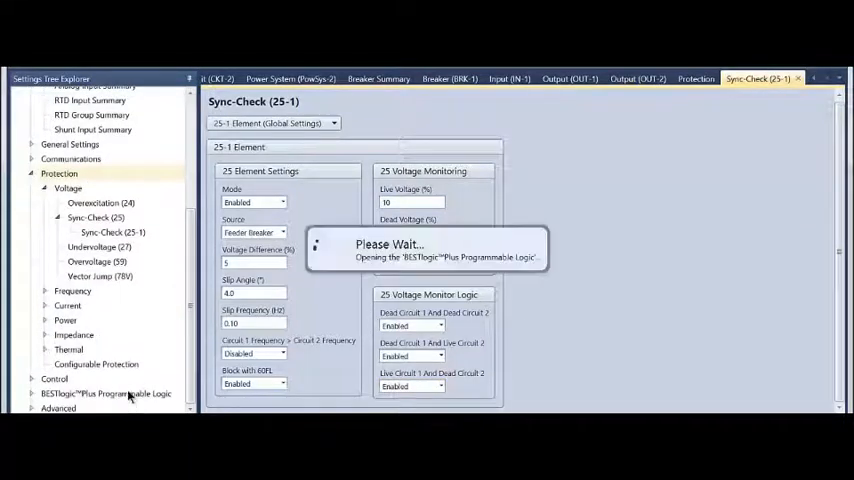
Step: Place the 25-1 sync-check element and output OUT-2 onto Logic Page 1 in BESTLogicPlus
left_click(106, 392)
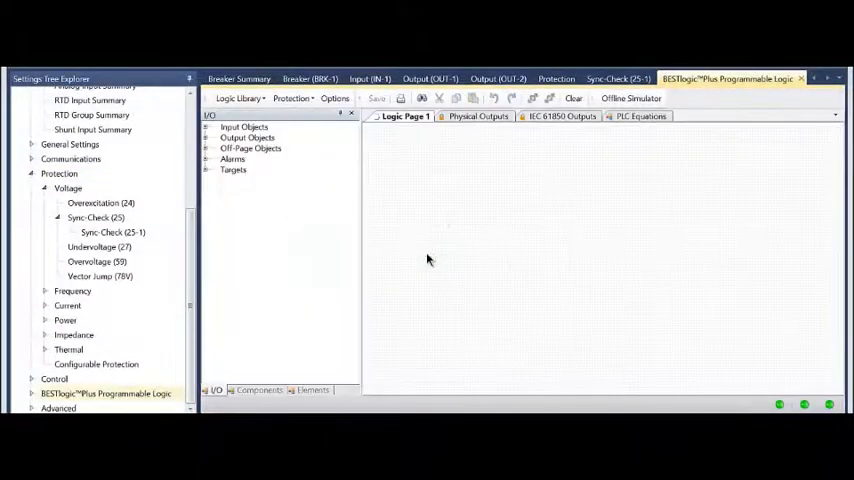
left_click(312, 390)
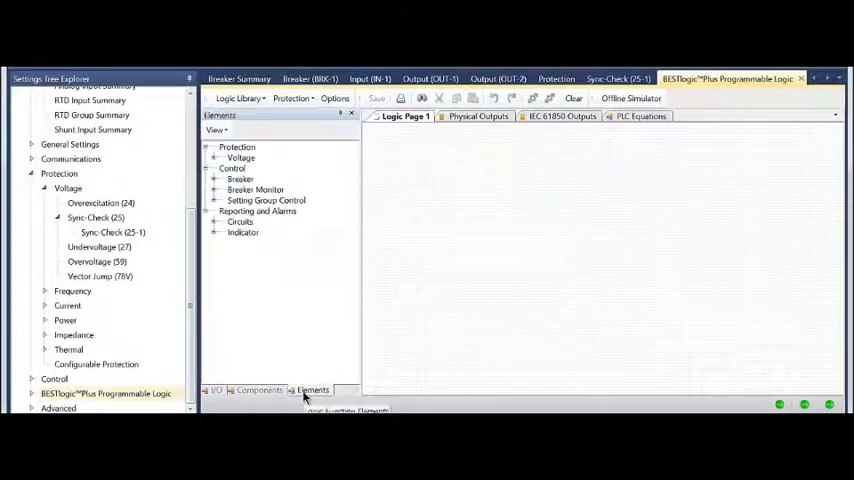
left_click(214, 148)
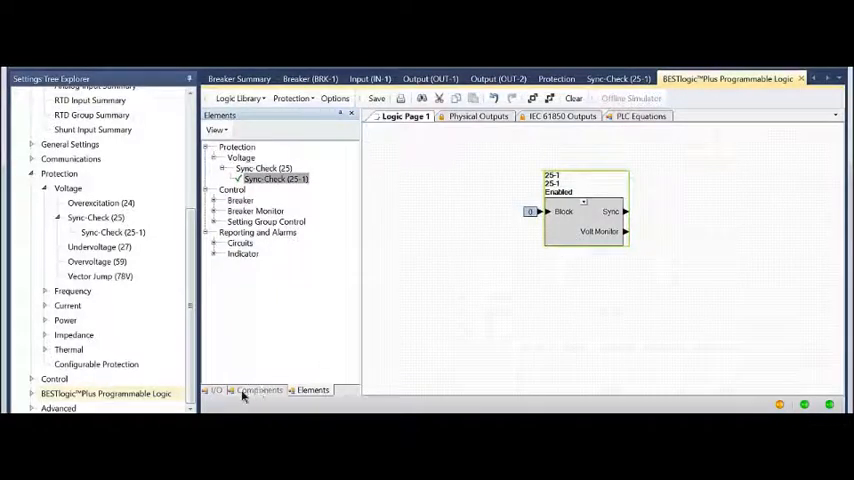
left_click(210, 390)
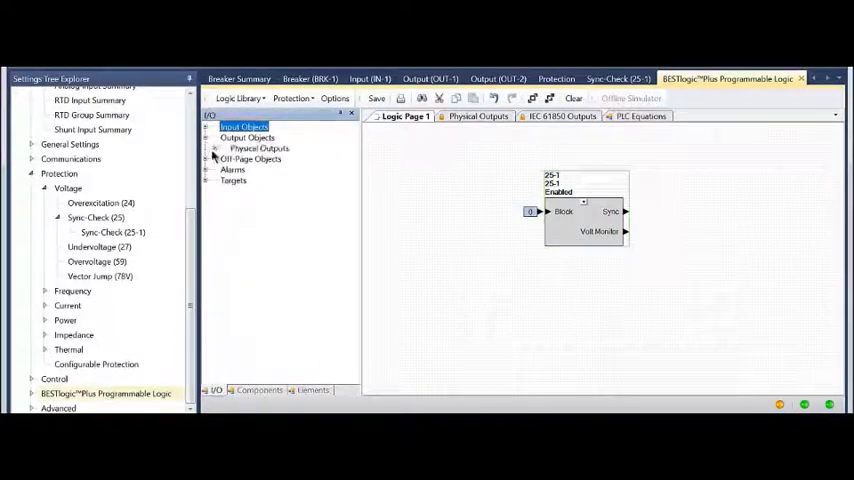
left_click(216, 148)
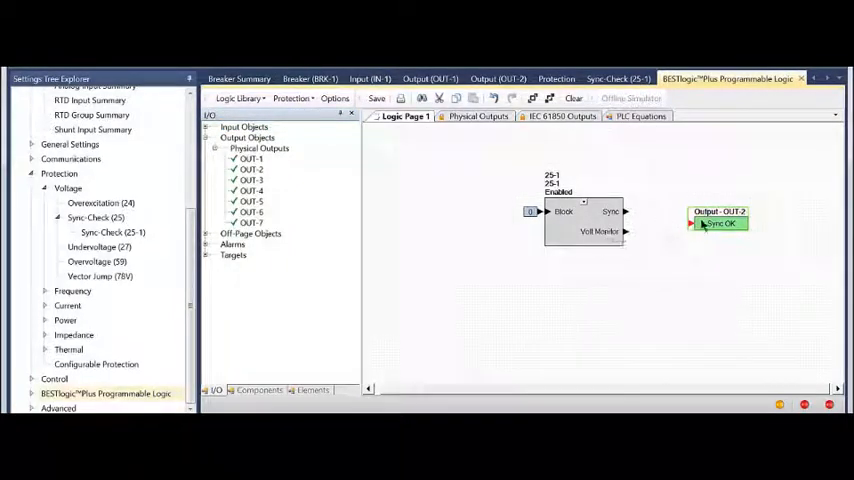
Step: Add an AND gate wired to Sync OK and place the BRK-1 Breaker Status block
left_click(260, 390)
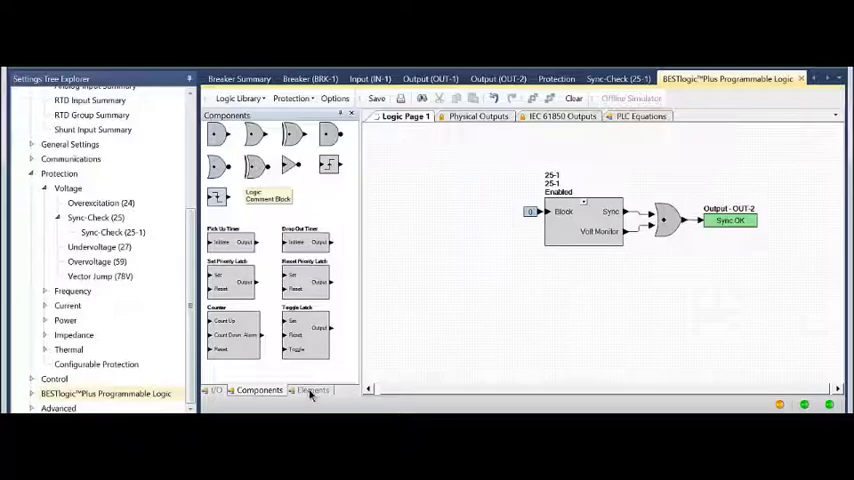
left_click(312, 390)
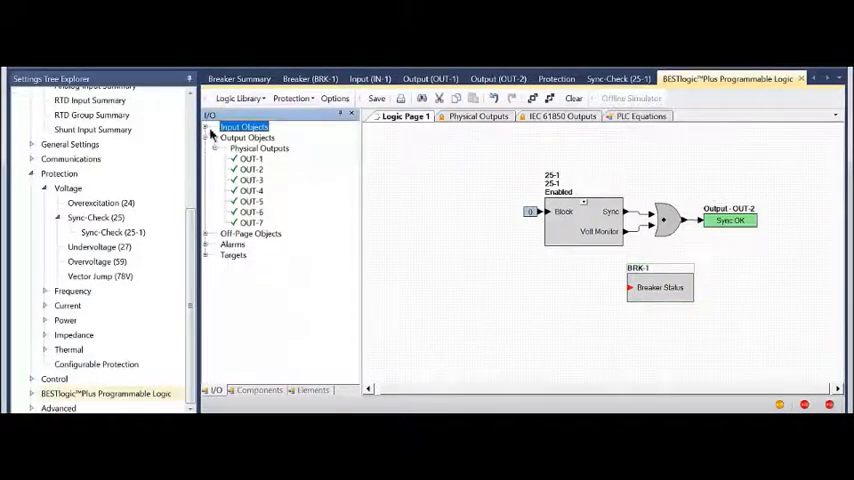
left_click(216, 136)
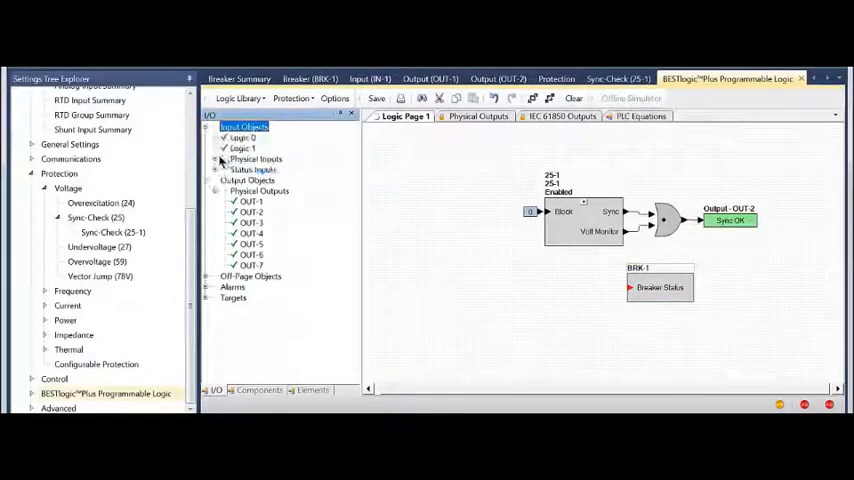